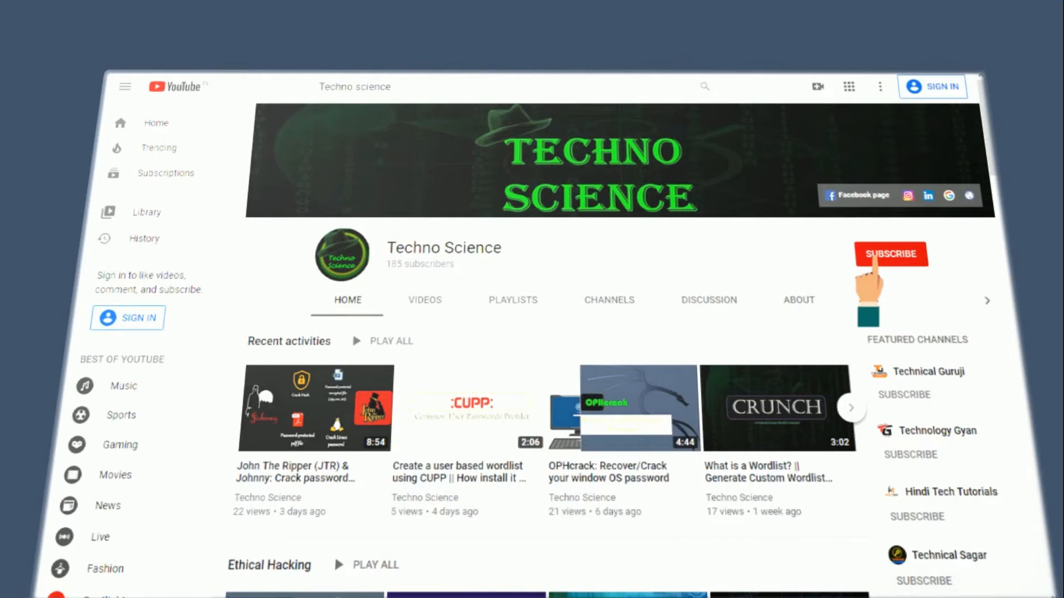
- View the Complaint Management System 4.2 Authentication Bypass exploit's vulnerable code and SQL-injection bypass
{"action": "scroll", "scroll_direction": "down", "scroll_amount": 3}
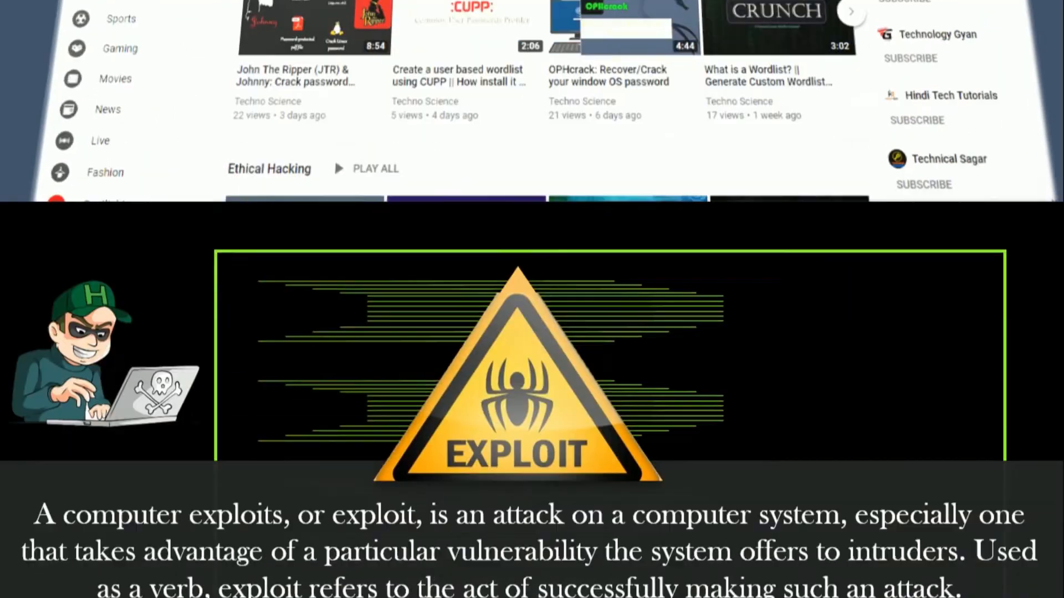
{"action": "scroll", "scroll_direction": "down", "scroll_amount": 3}
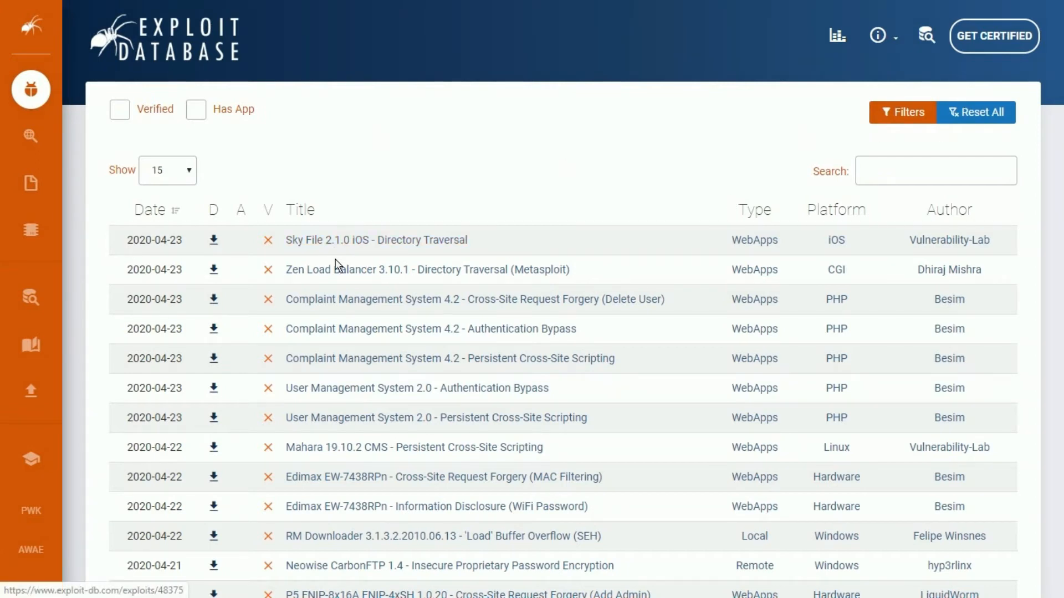
{"action": "mouse_move", "coordinate": [413, 307]}
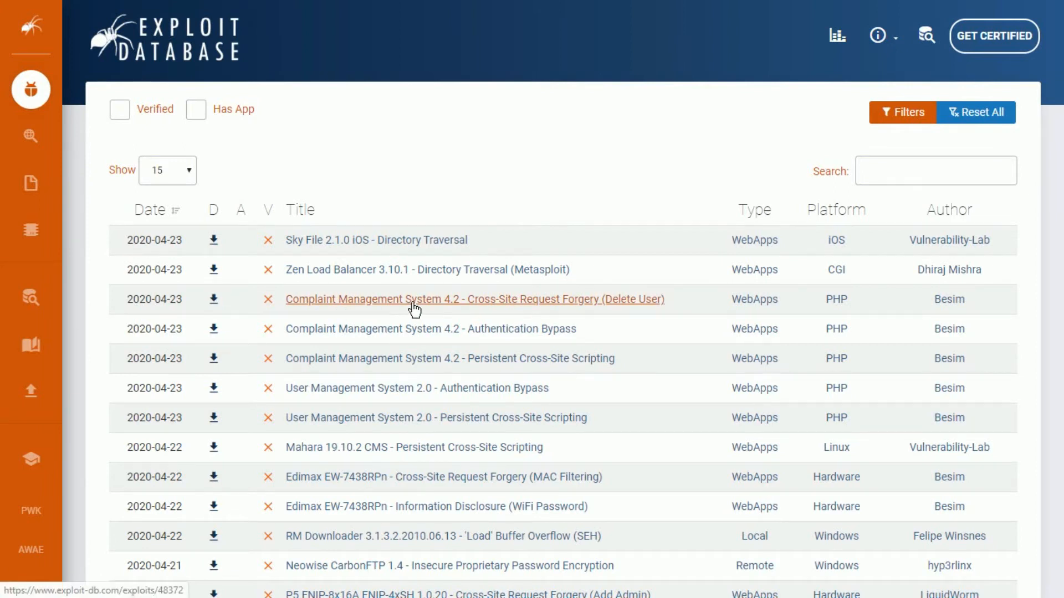
{"action": "mouse_move", "coordinate": [430, 328]}
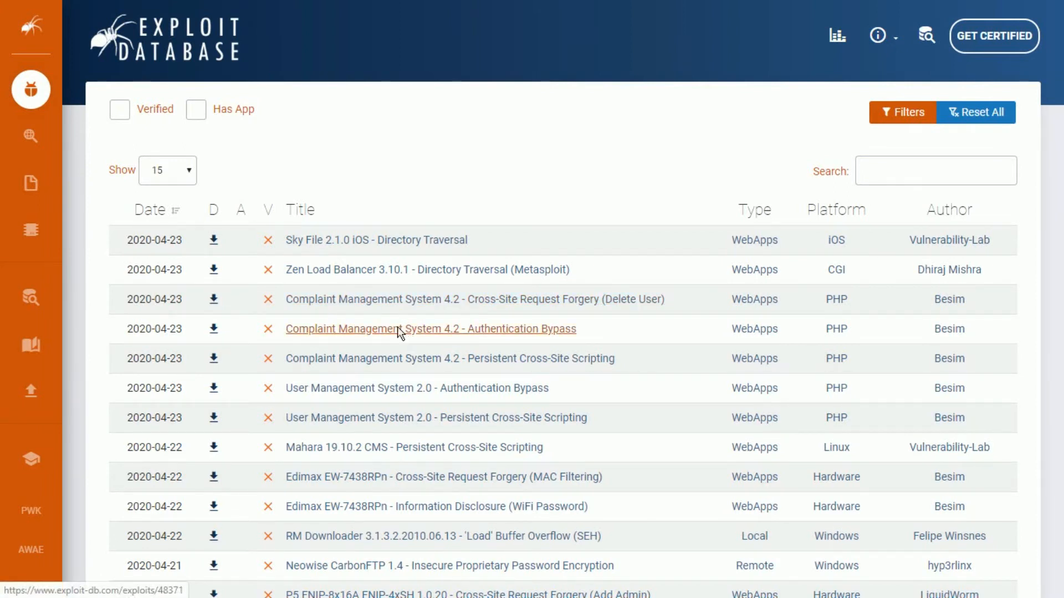
{"action": "mouse_move", "coordinate": [405, 337]}
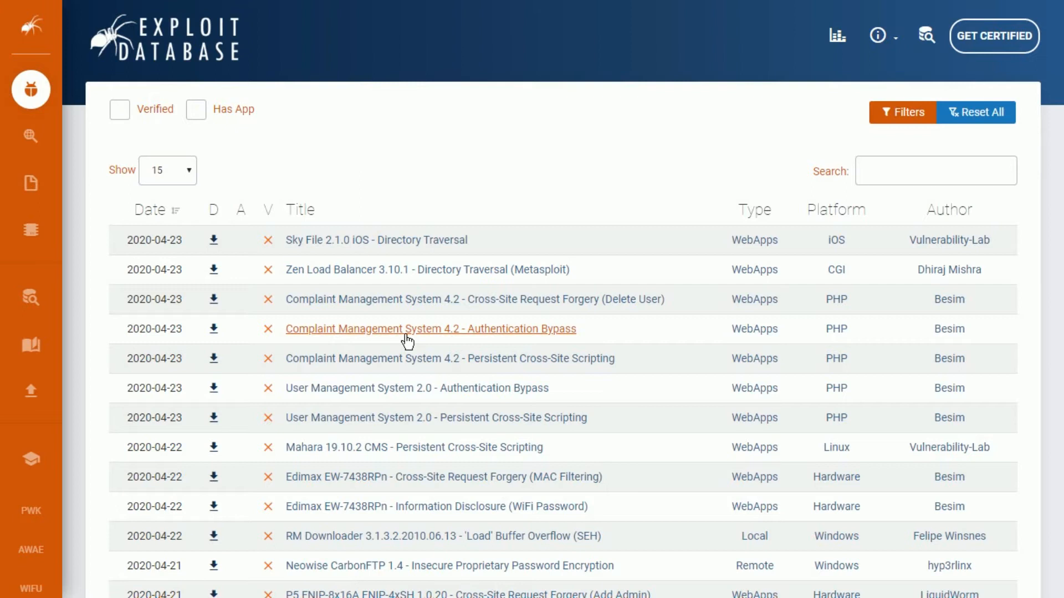
{"action": "left_click", "coordinate": [430, 328]}
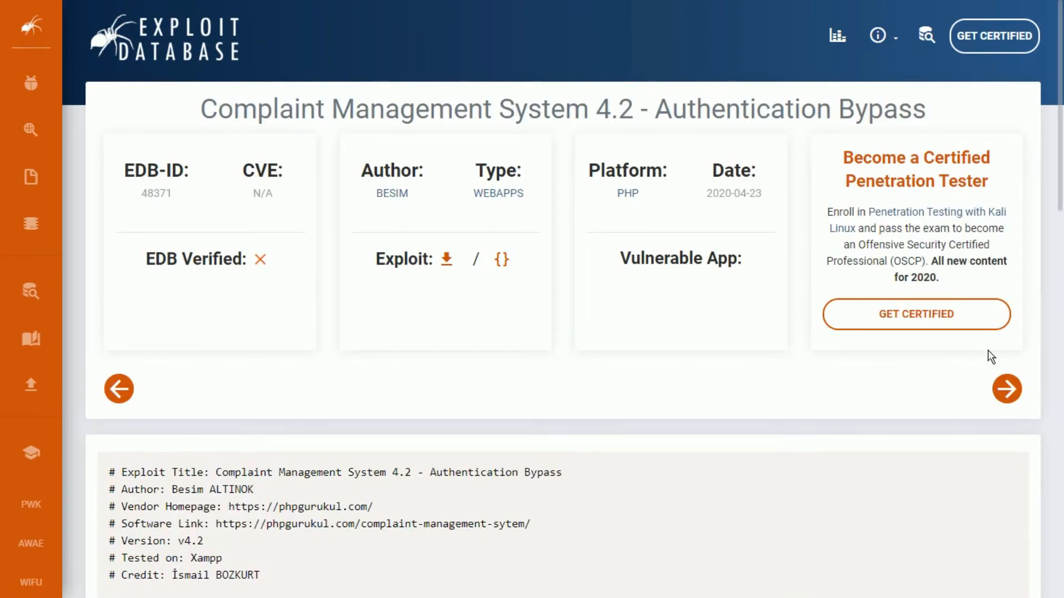
{"action": "scroll", "scroll_direction": "down", "scroll_amount": 3}
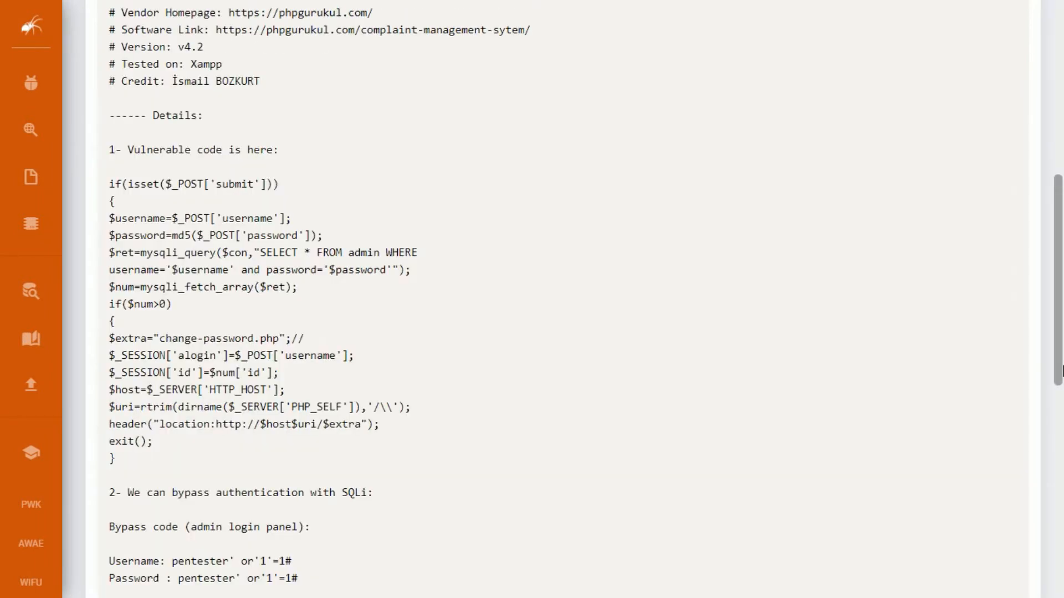
{"action": "scroll", "scroll_direction": "down", "scroll_amount": 3}
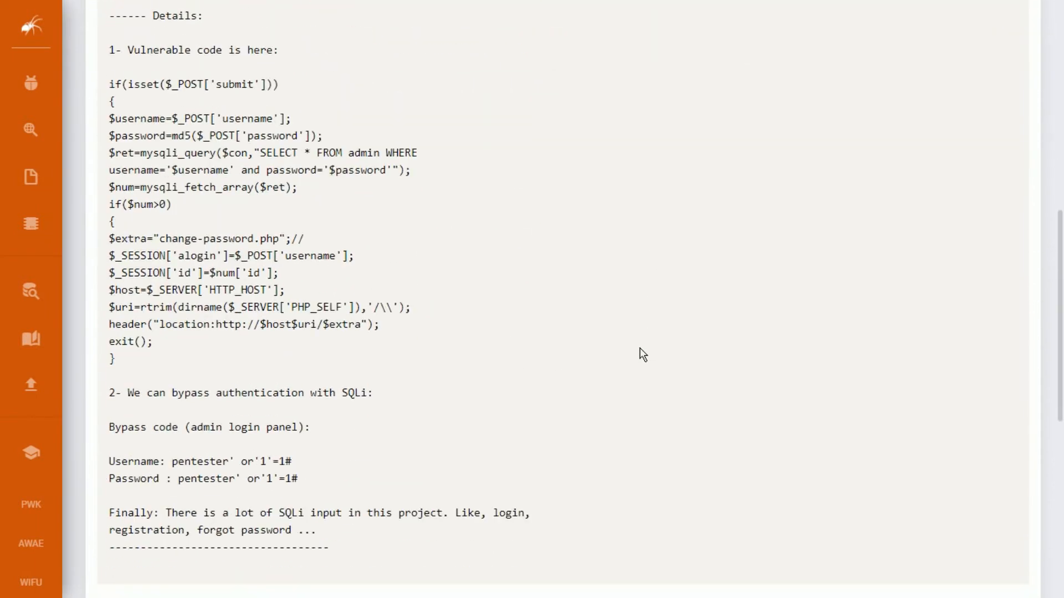
{"action": "scroll", "scroll_direction": "up", "scroll_amount": 3}
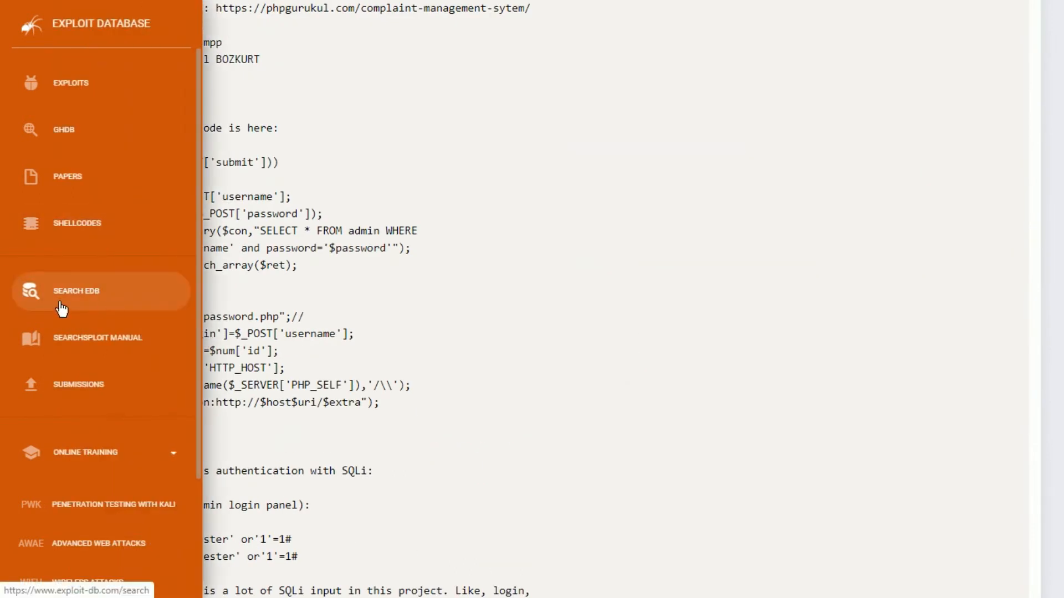
- Search EDB with Platform set to Windows and Type set to local
{"action": "left_click", "coordinate": [77, 291]}
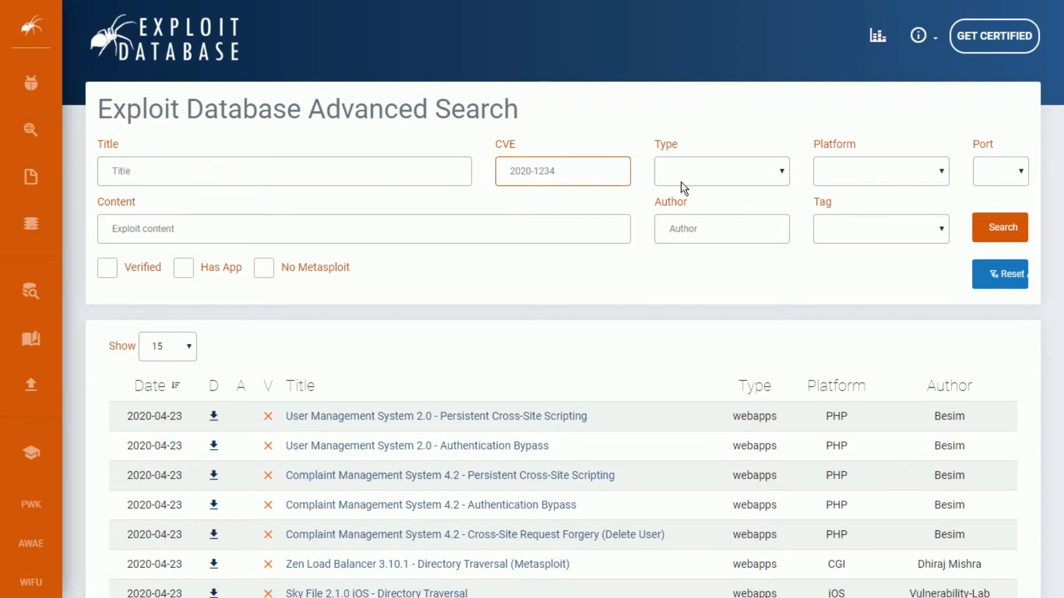
{"action": "left_click", "coordinate": [880, 171]}
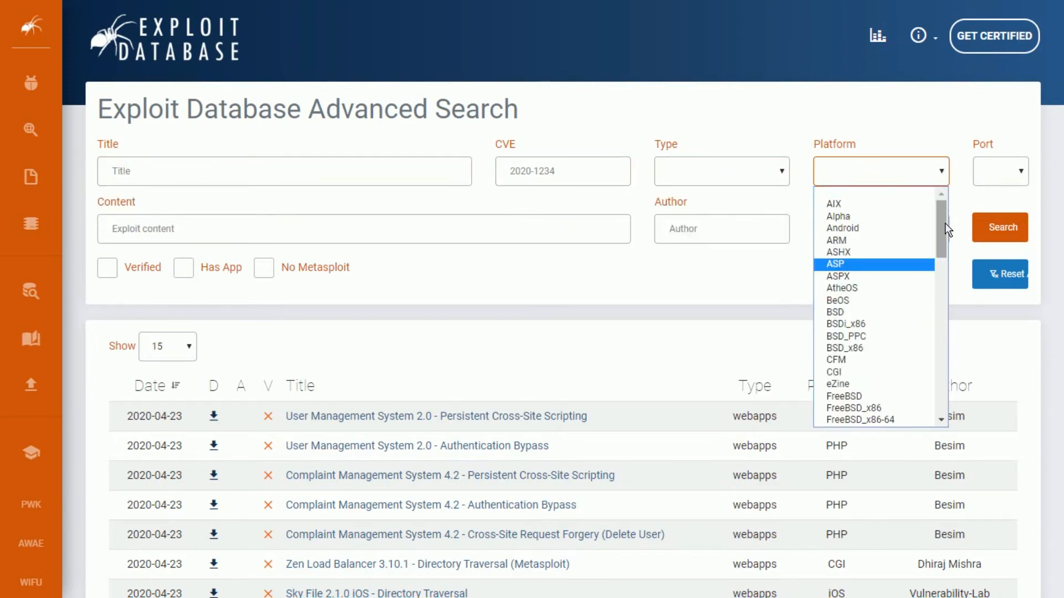
{"action": "scroll", "scroll_direction": "down", "scroll_amount": 3}
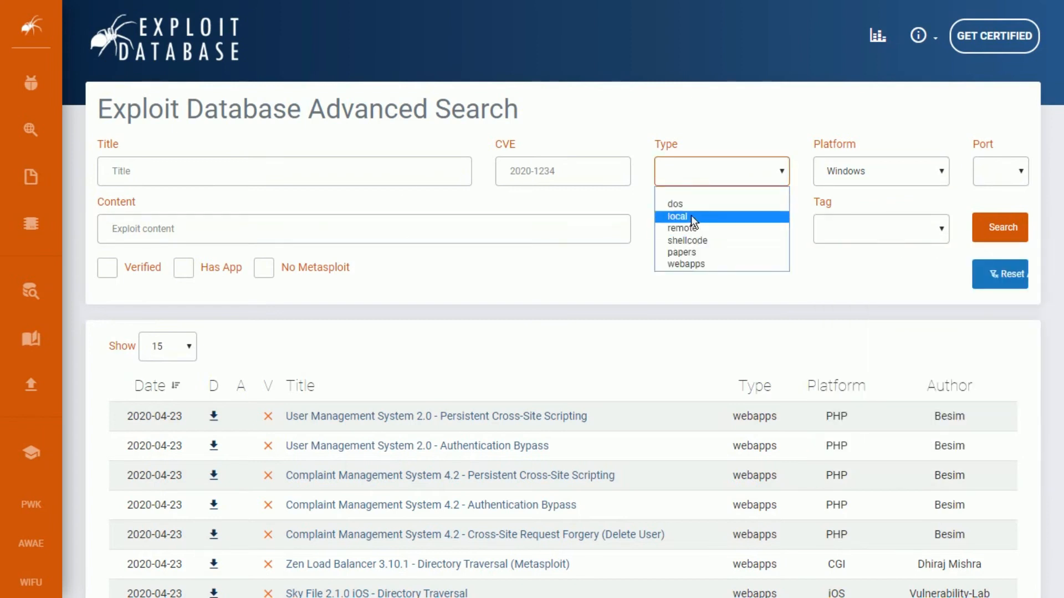
{"action": "left_click", "coordinate": [675, 217]}
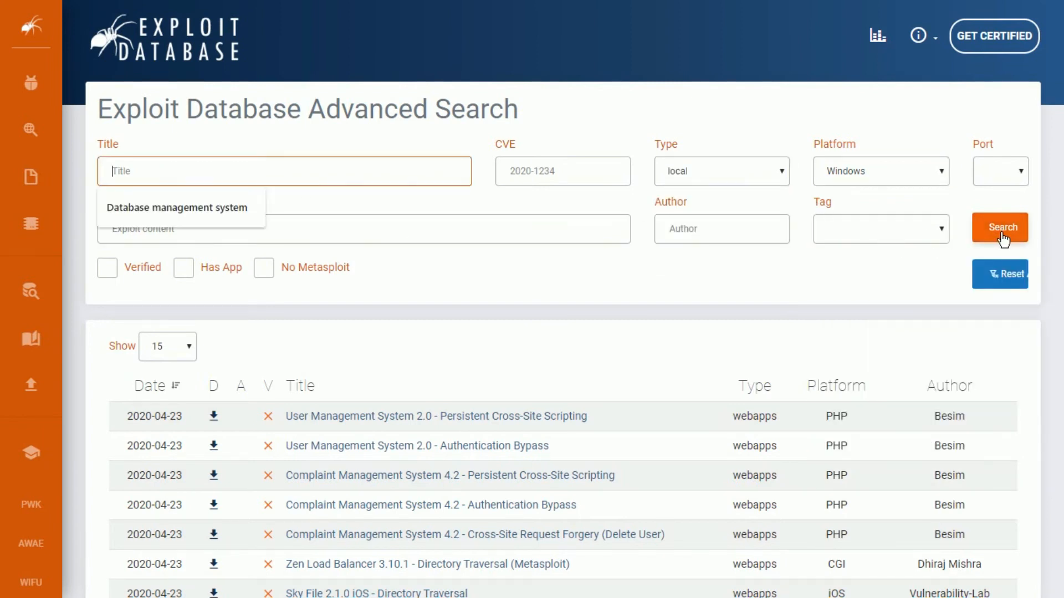
{"action": "left_click", "coordinate": [1000, 227]}
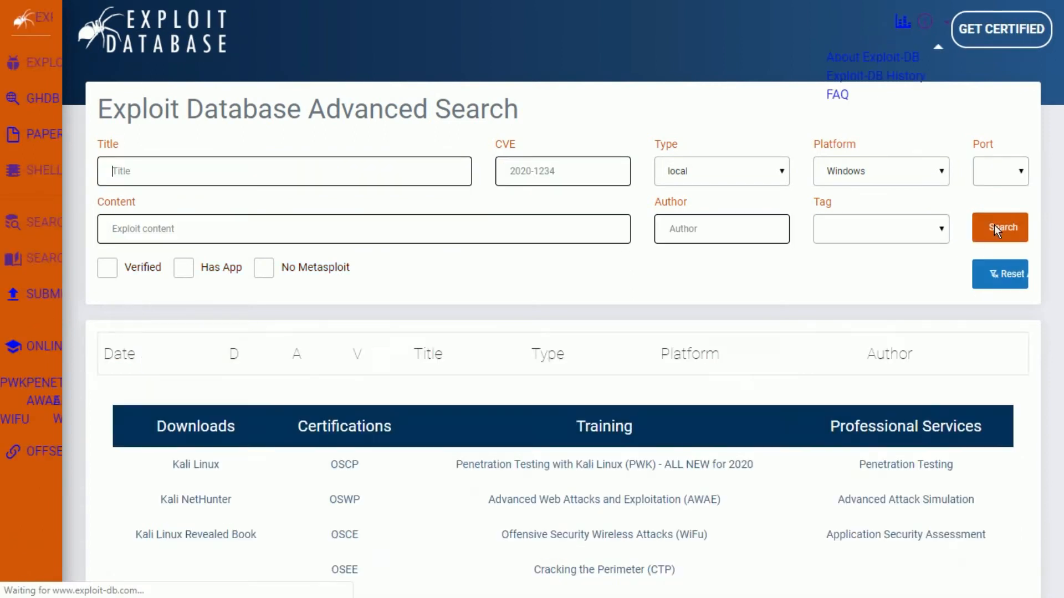
{"action": "left_click", "coordinate": [998, 227]}
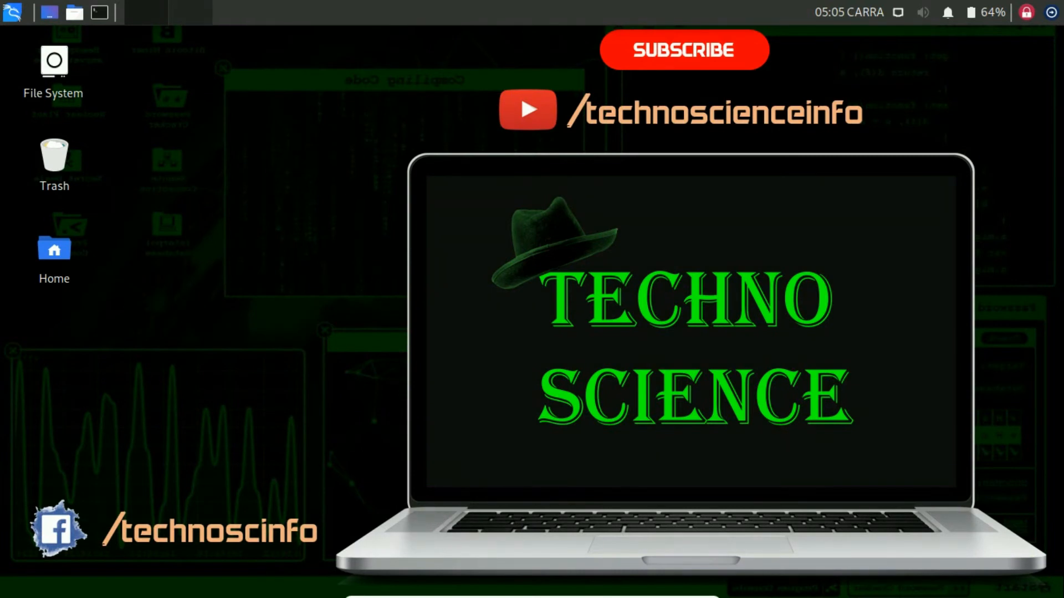
{"action": "mouse_move", "coordinate": [319, 419]}
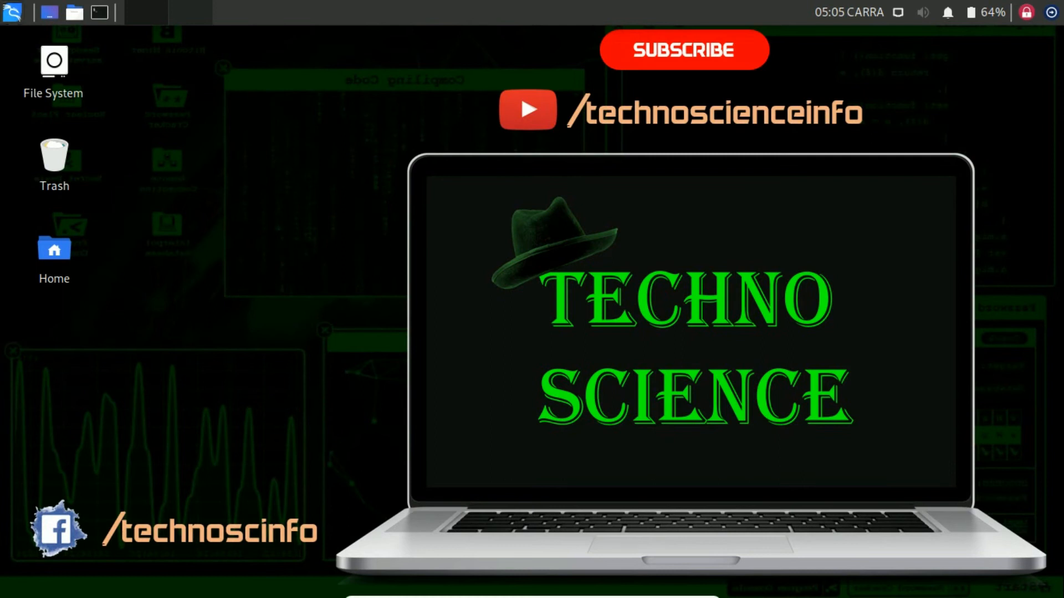
- Launch searchsploit from 08 - Exploitation Tools so its usage help shows in a terminal
{"action": "left_click", "coordinate": [12, 12]}
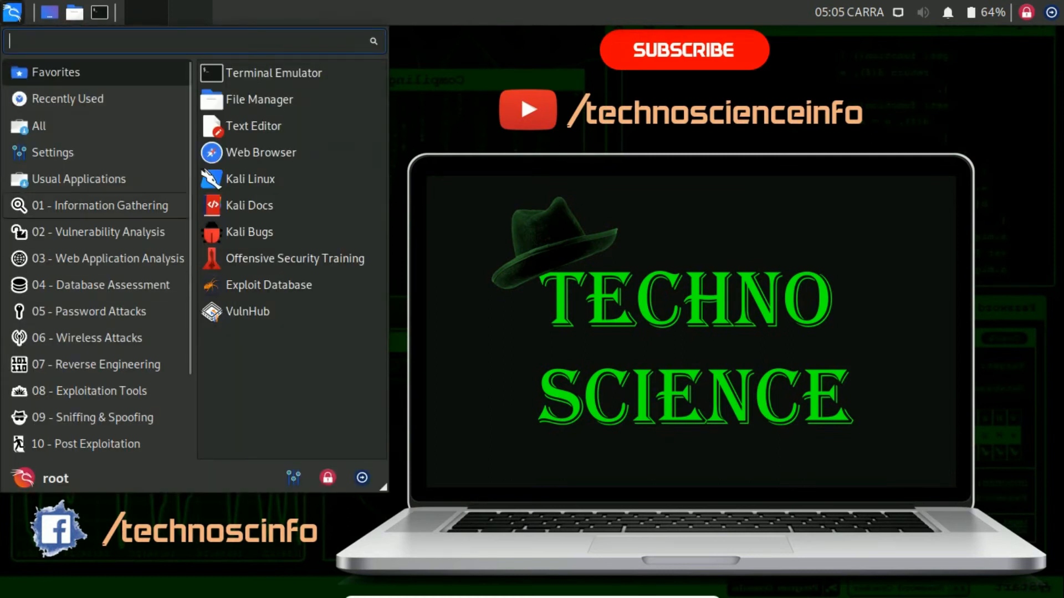
{"action": "mouse_move", "coordinate": [150, 392]}
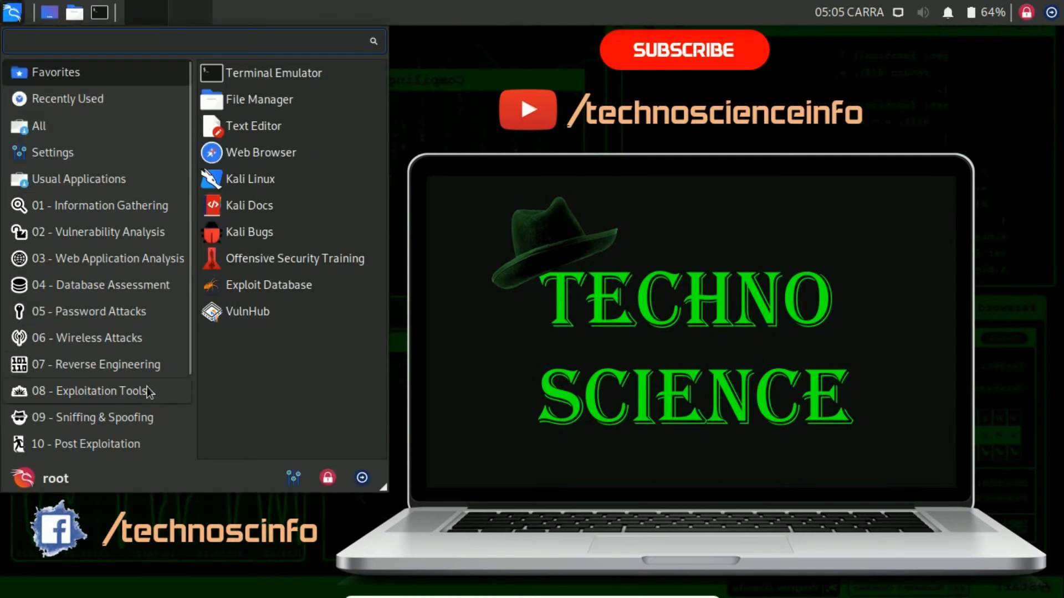
{"action": "left_click", "coordinate": [89, 391]}
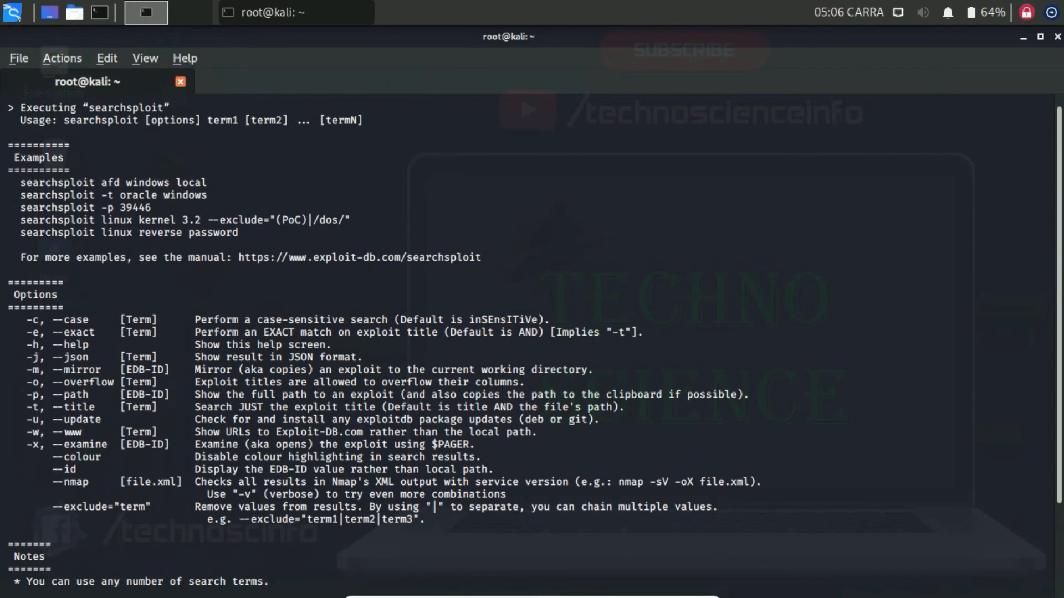
- Clear the terminal and run 'searchsploit afd windows local', listing eight afd.sys exploits
{"action": "scroll", "scroll_direction": "down", "scroll_amount": 3}
{"action": "type", "text": "cl"}
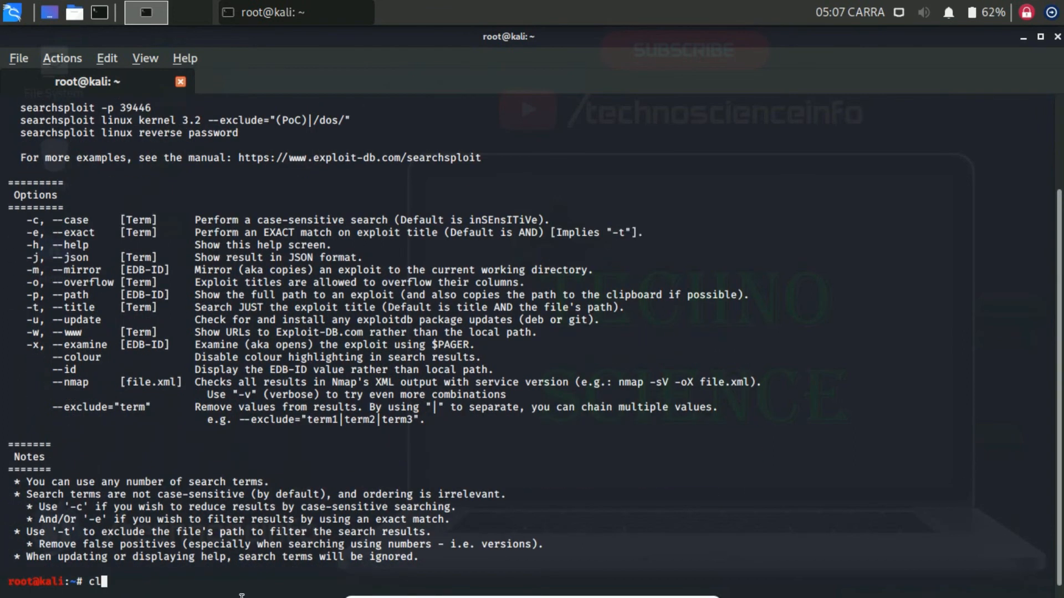
{"action": "key", "text": "Return"}
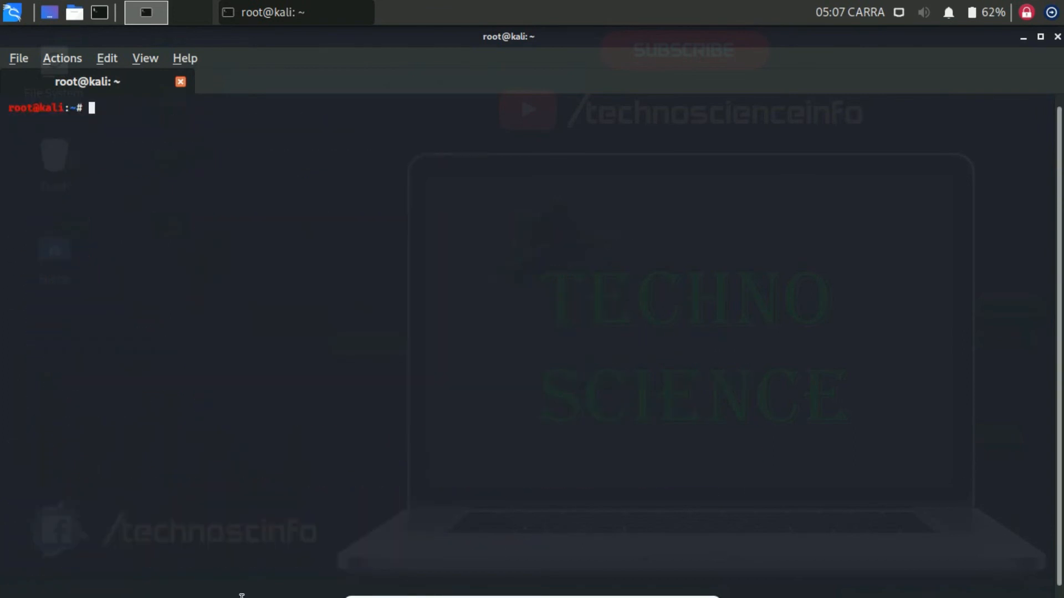
{"action": "type", "text": "searchsploit afd windows local"}
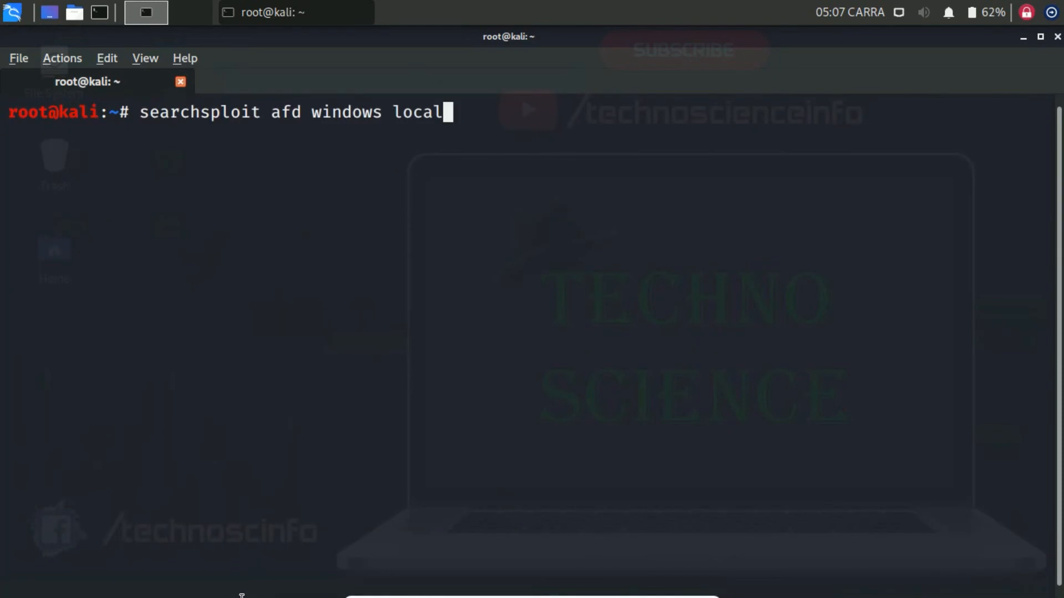
{"action": "key", "text": "Return"}
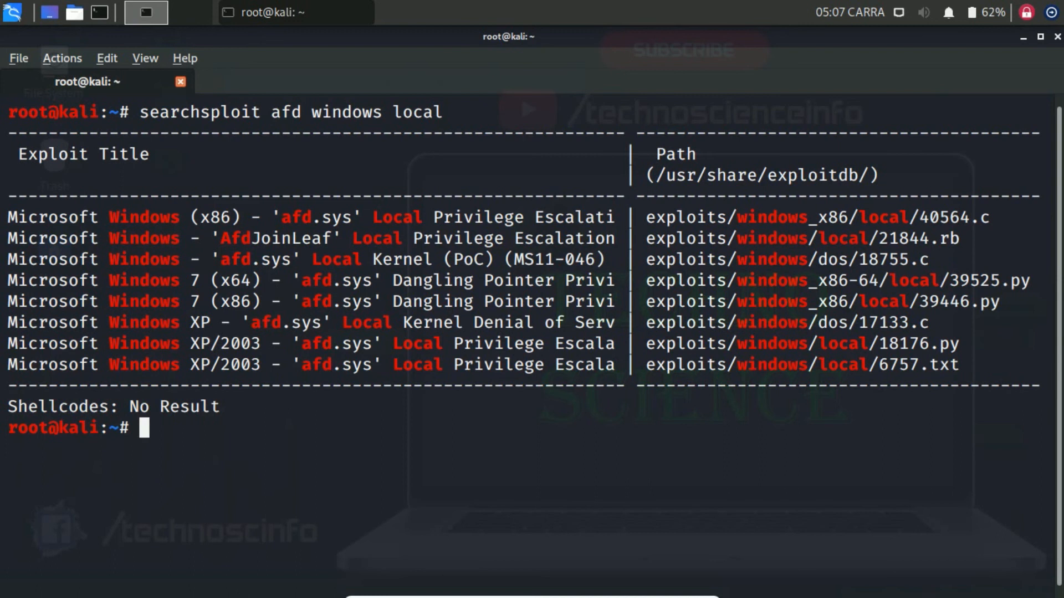
{"action": "double_click", "coordinate": [317, 217]}
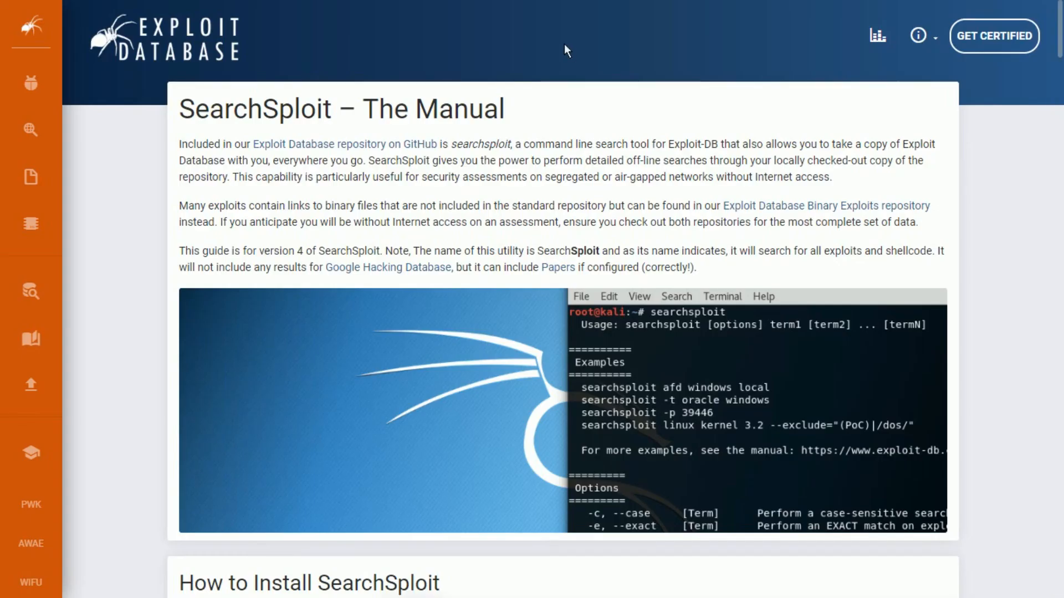
- Scroll the SearchSploit manual through install, updating, title search, excluding results and piping output
{"action": "scroll", "scroll_direction": "down", "scroll_amount": 3}
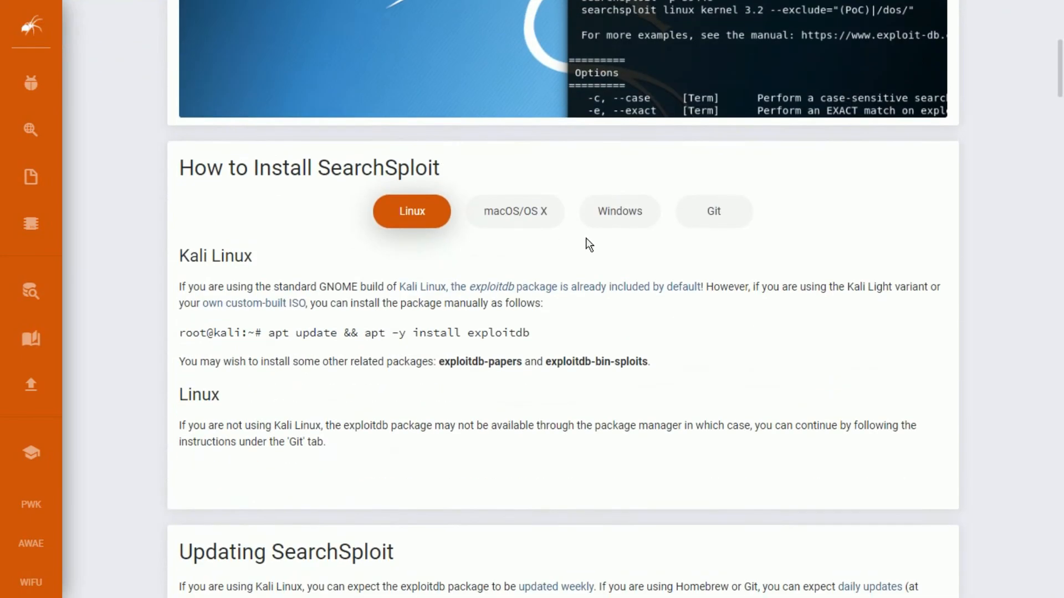
{"action": "scroll", "scroll_direction": "down", "scroll_amount": 3}
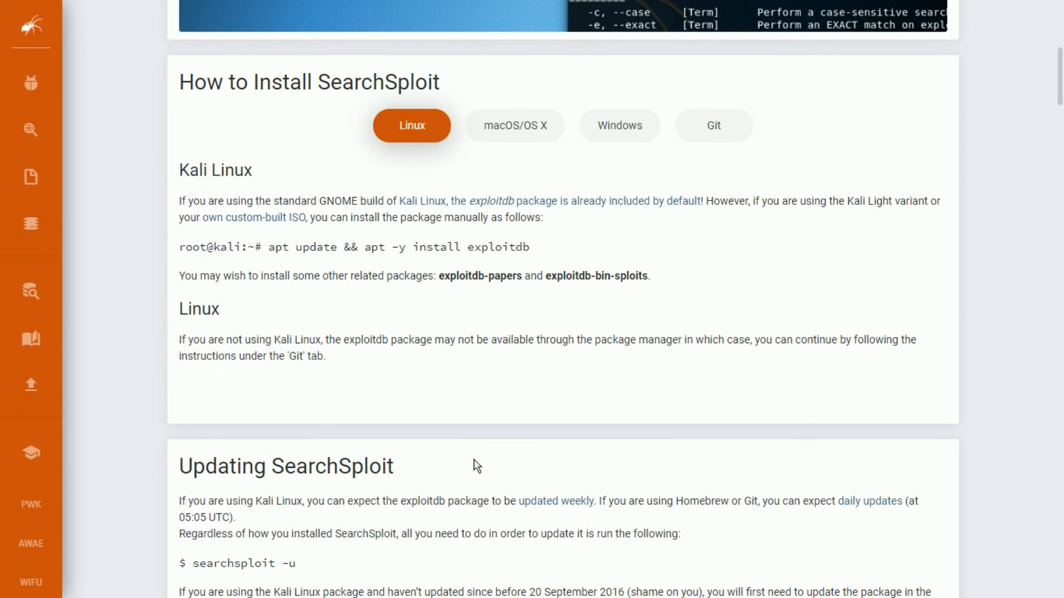
{"action": "scroll", "scroll_direction": "down", "scroll_amount": 3}
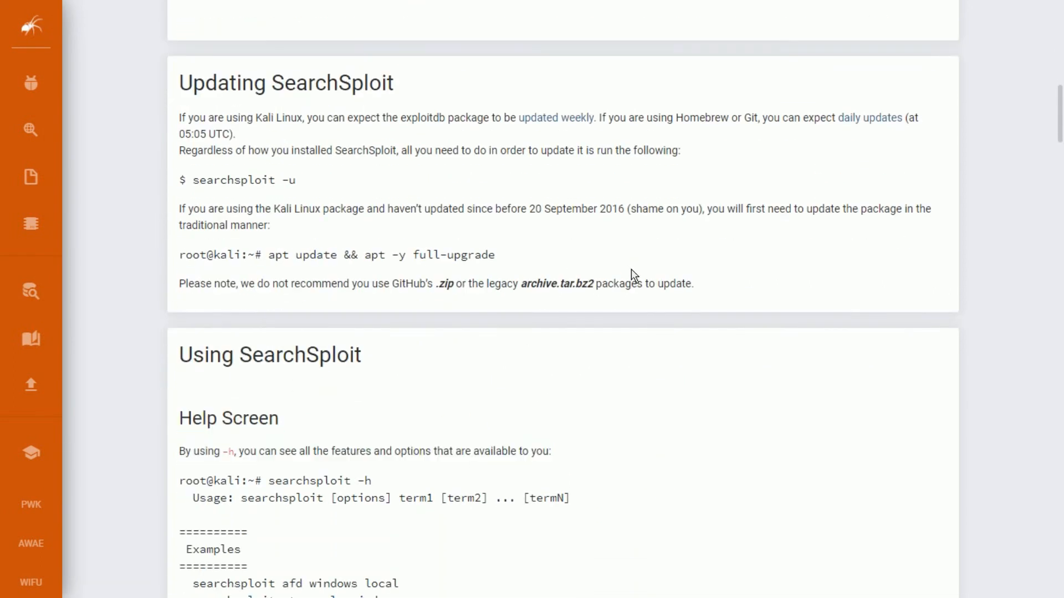
{"action": "scroll", "scroll_direction": "down", "scroll_amount": 3}
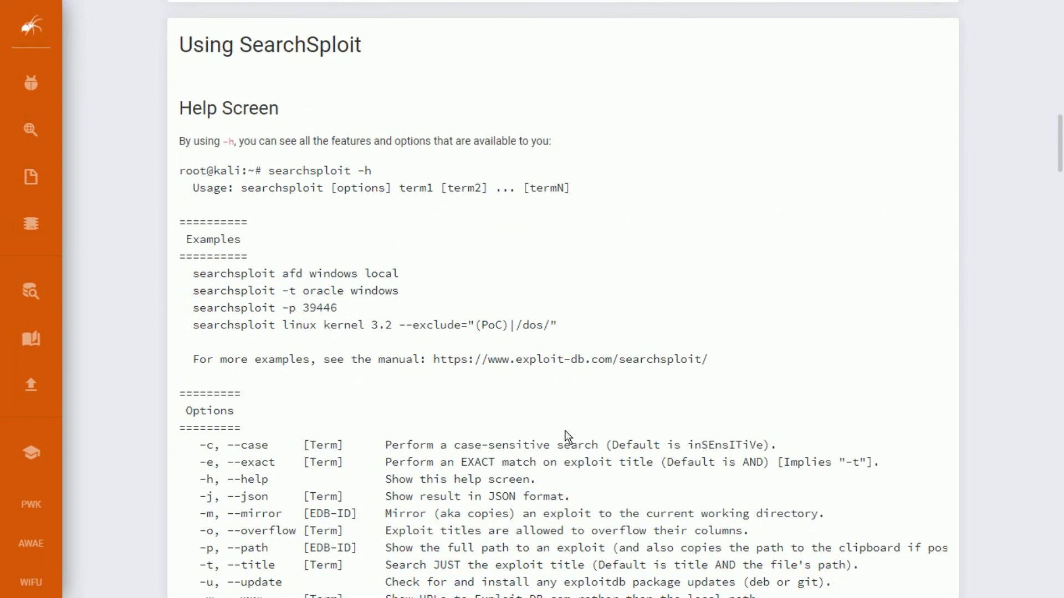
{"action": "scroll", "scroll_direction": "down", "scroll_amount": 3}
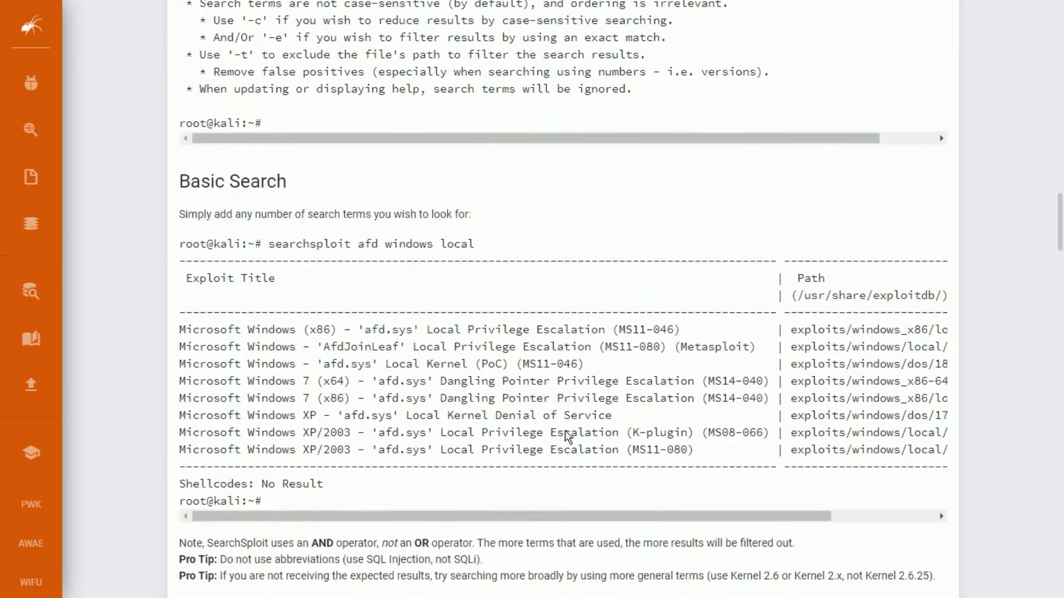
{"action": "scroll", "scroll_direction": "down", "scroll_amount": 3}
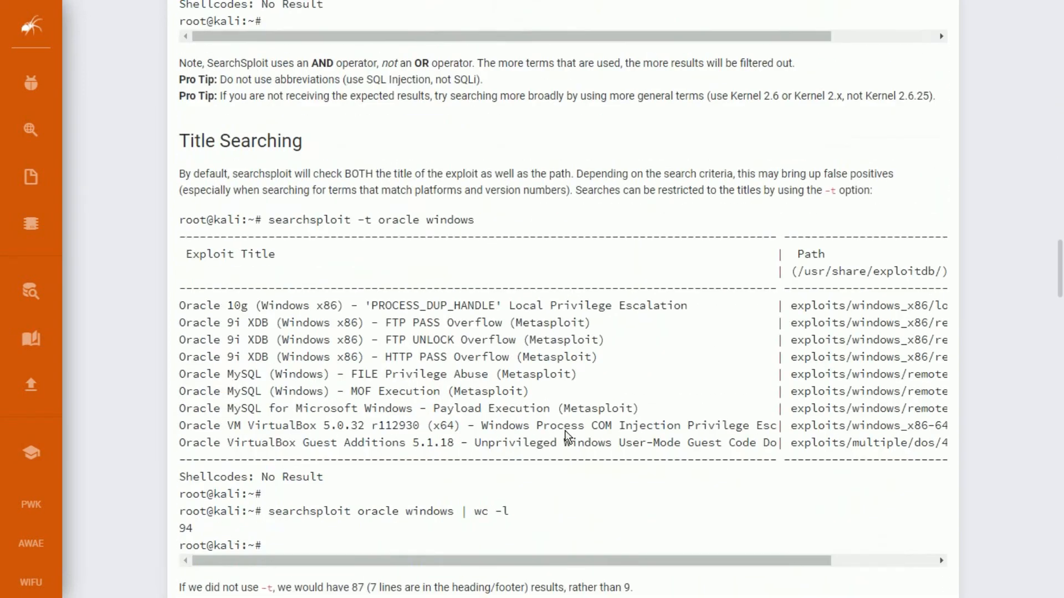
{"action": "scroll", "scroll_direction": "down", "scroll_amount": 3}
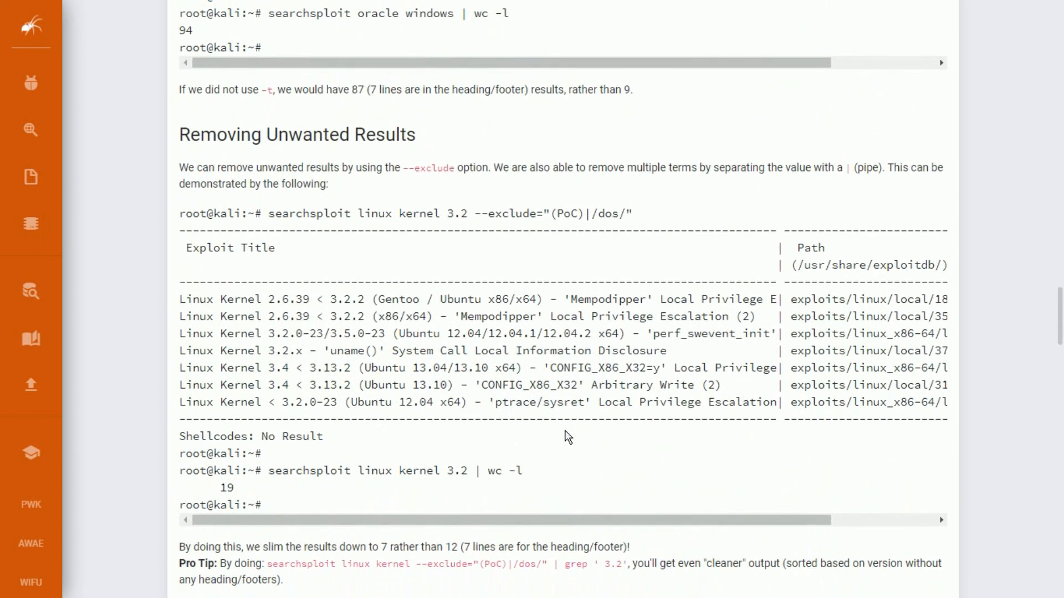
{"action": "scroll", "scroll_direction": "down", "scroll_amount": 3}
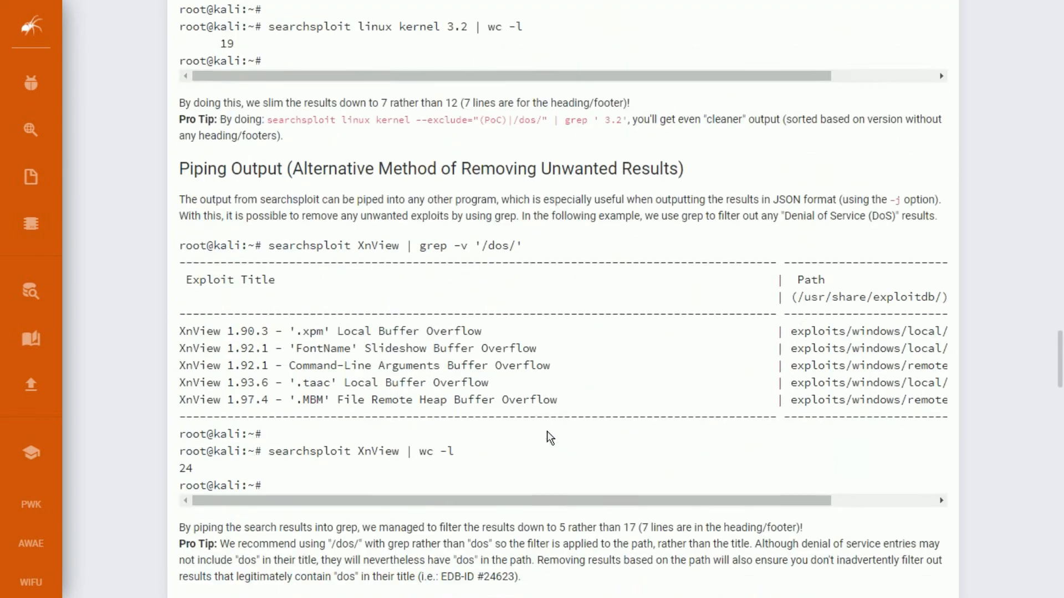